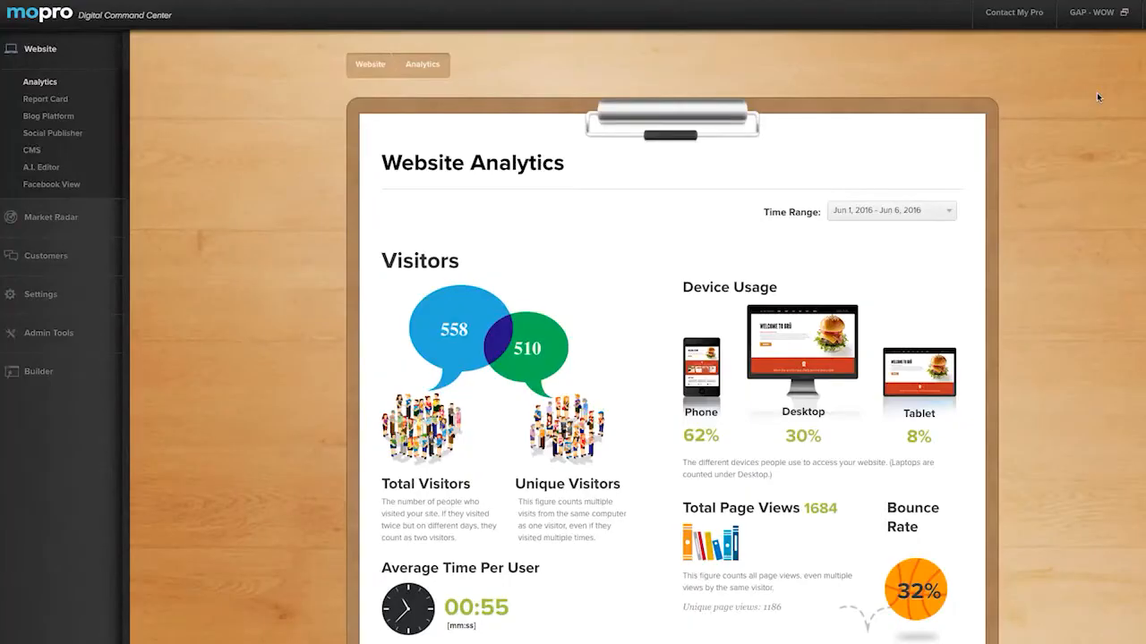
mouse_move(780, 296)
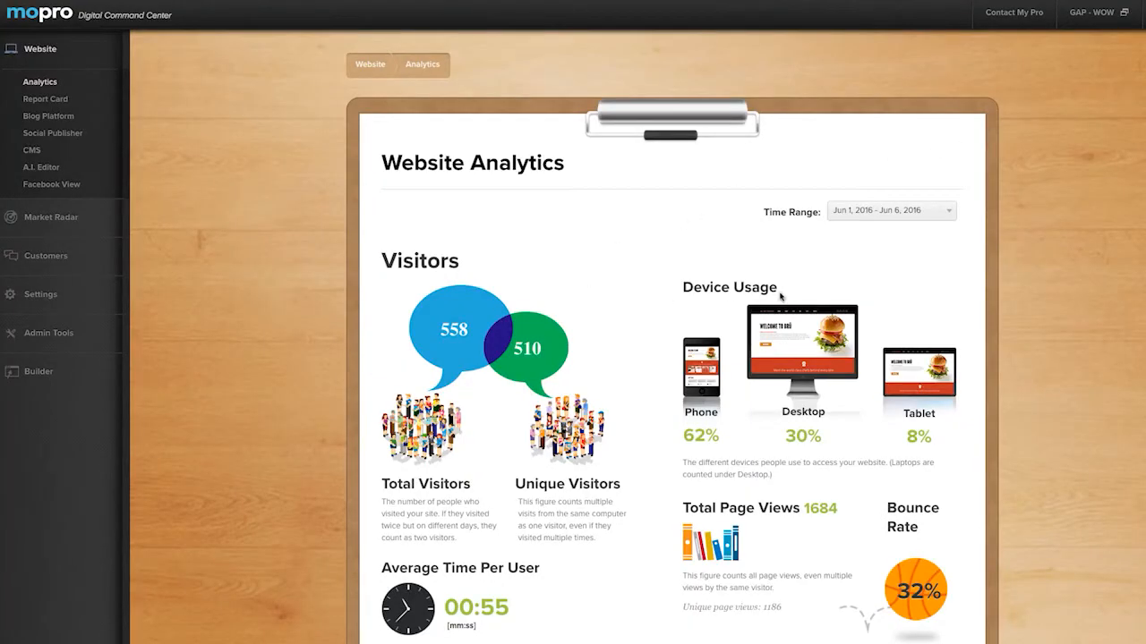
Submit the Jon's Tacos New Account form via Get Tracking ID at the bottom.
scroll(down, 3)
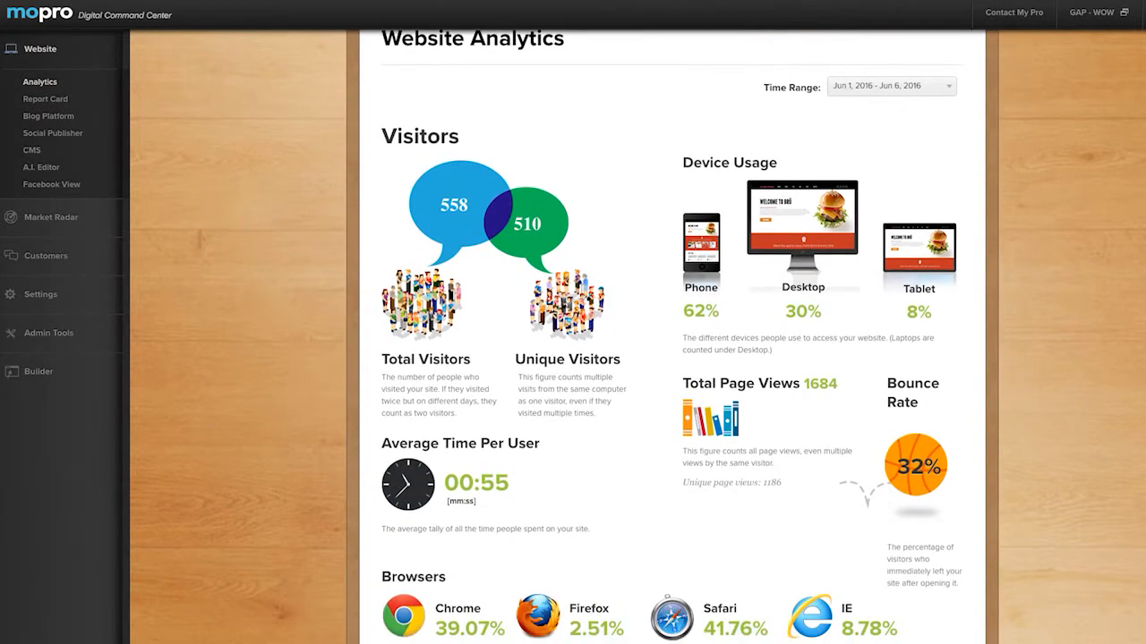
mouse_move(946, 436)
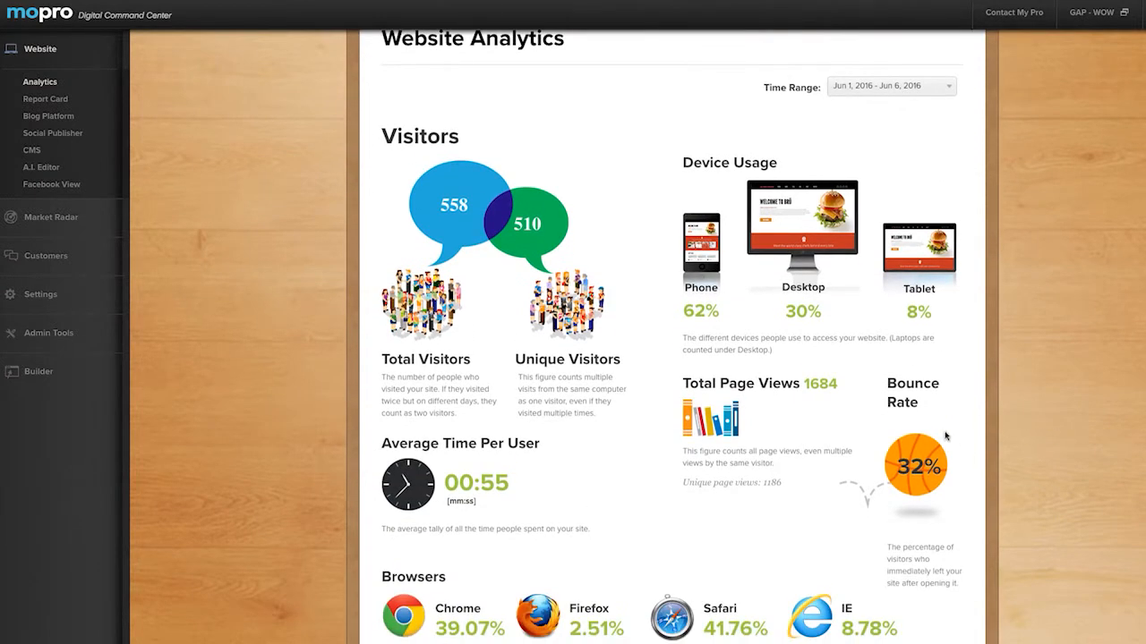
mouse_move(966, 514)
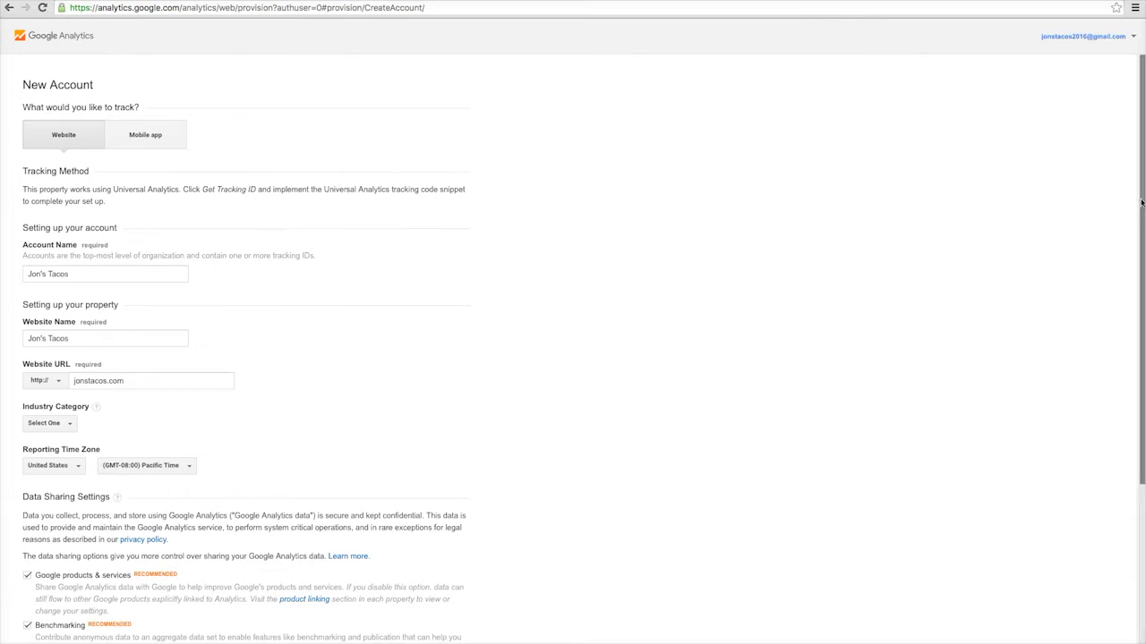
scroll(down, 3)
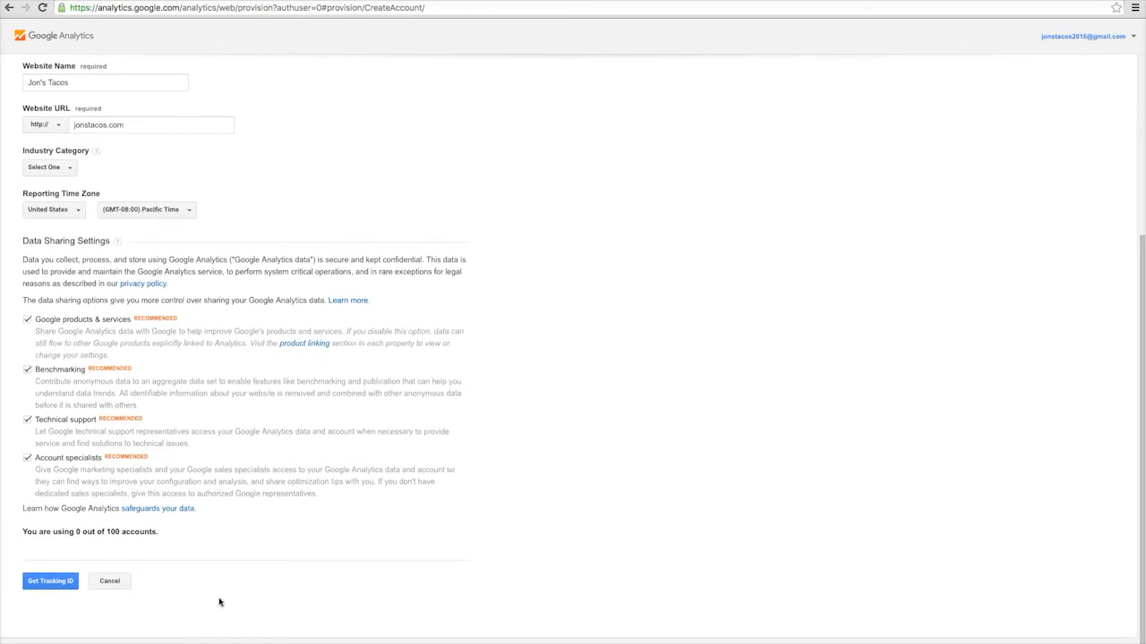
click(50, 581)
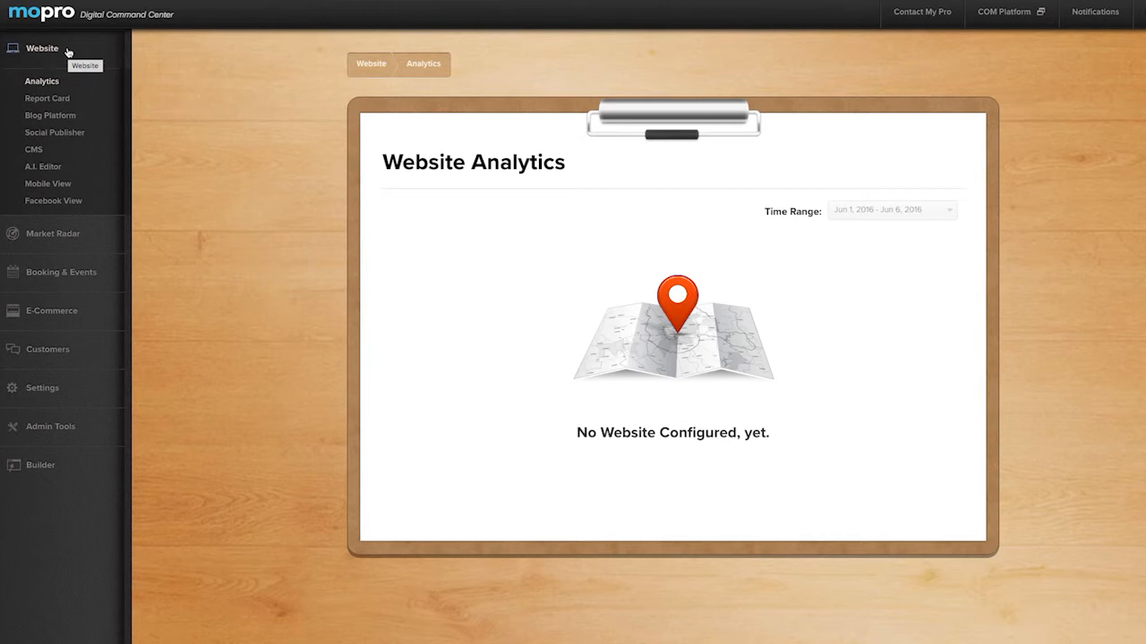
mouse_move(95, 127)
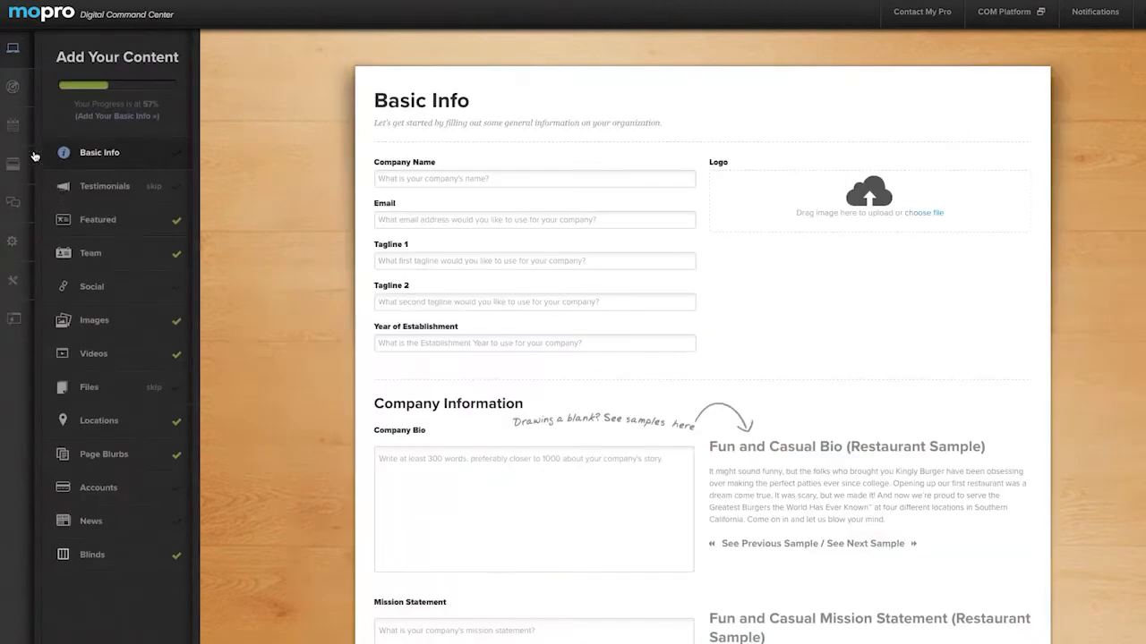
mouse_move(146, 490)
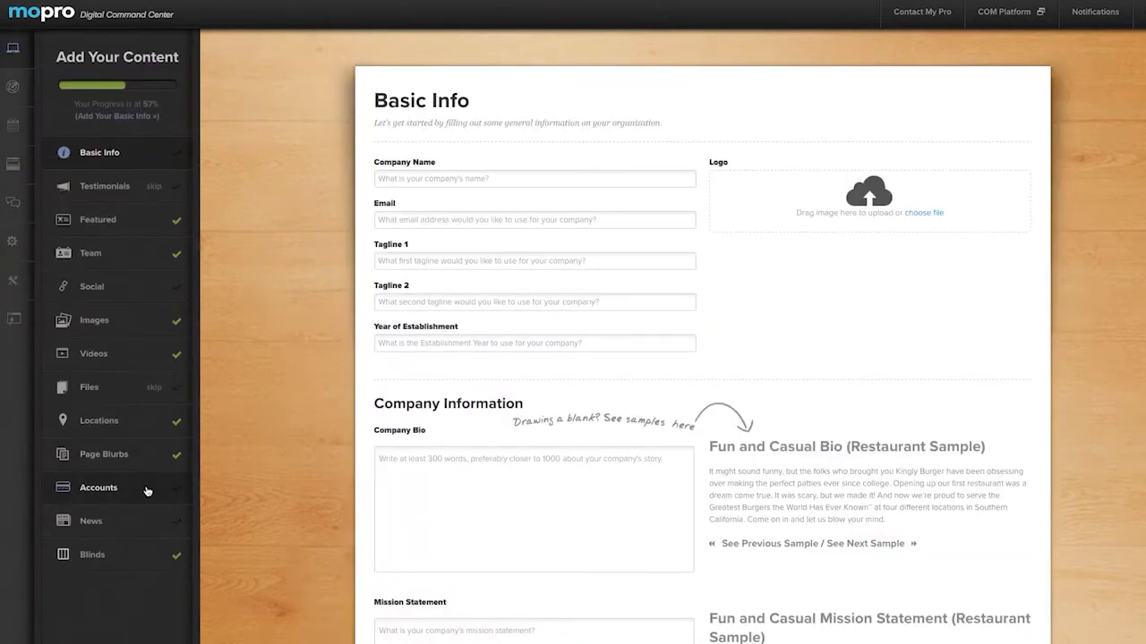
From Accounts, configure Google Analytics Connect and allow Mopro access to the analytics data.
click(98, 487)
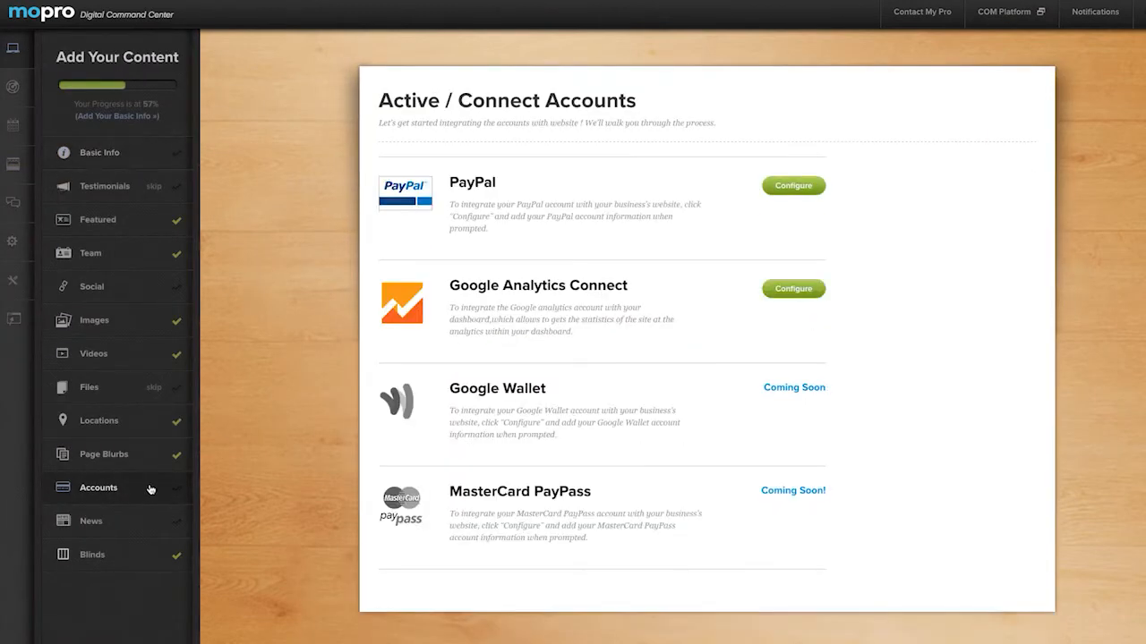
mouse_move(792, 288)
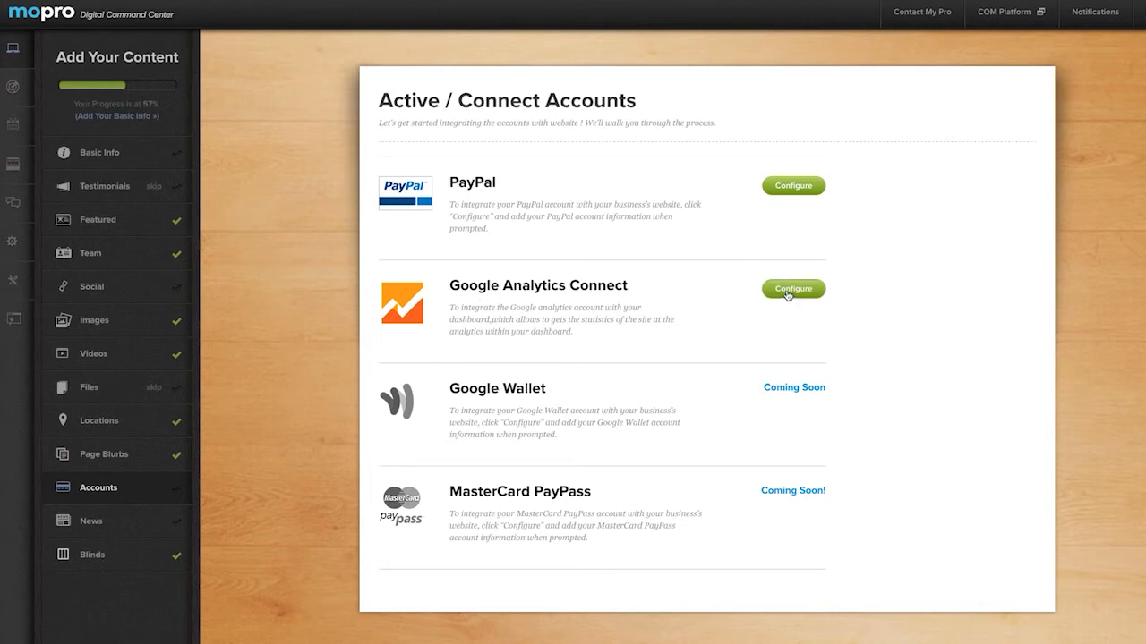
click(791, 288)
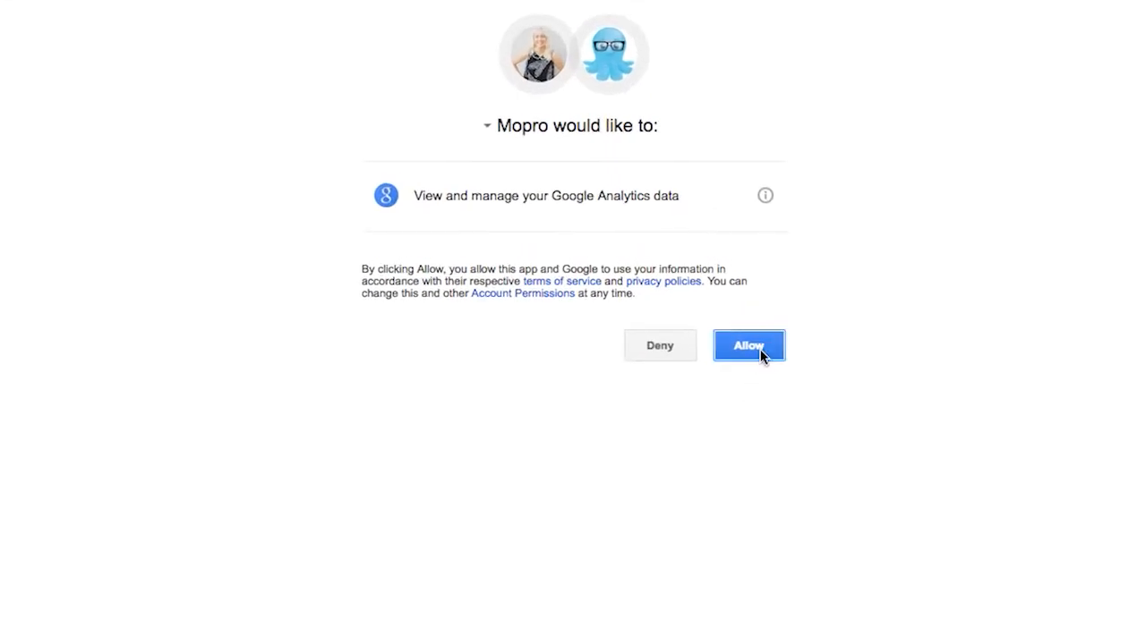
click(747, 345)
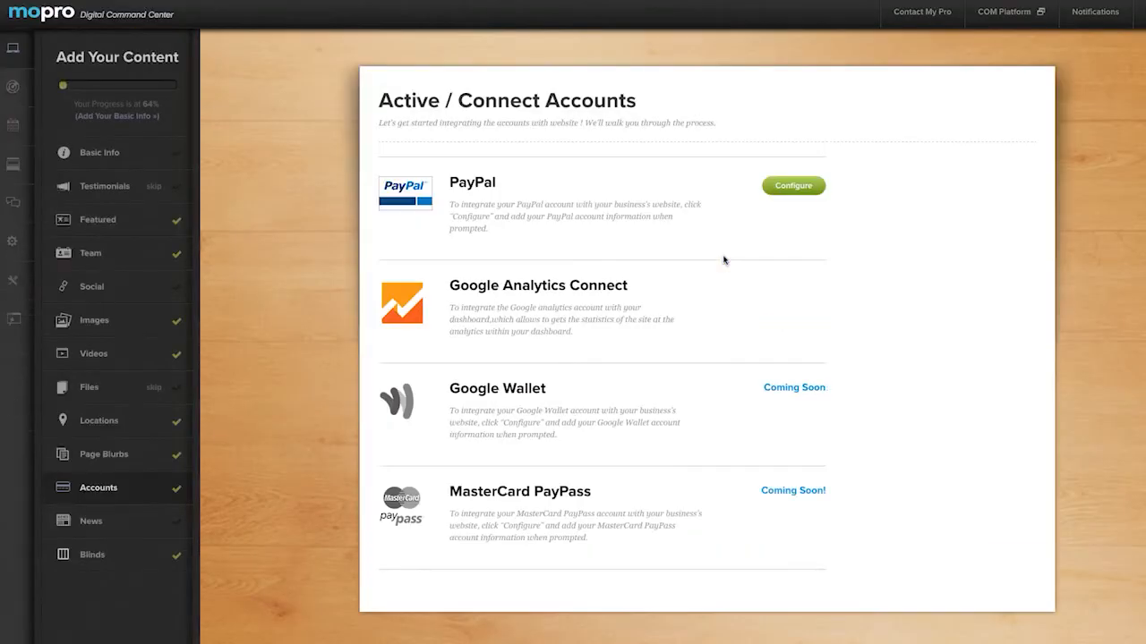
Reopen Website > Analytics, now showing 561 visitors, 513 unique, 1704 page views.
click(537, 285)
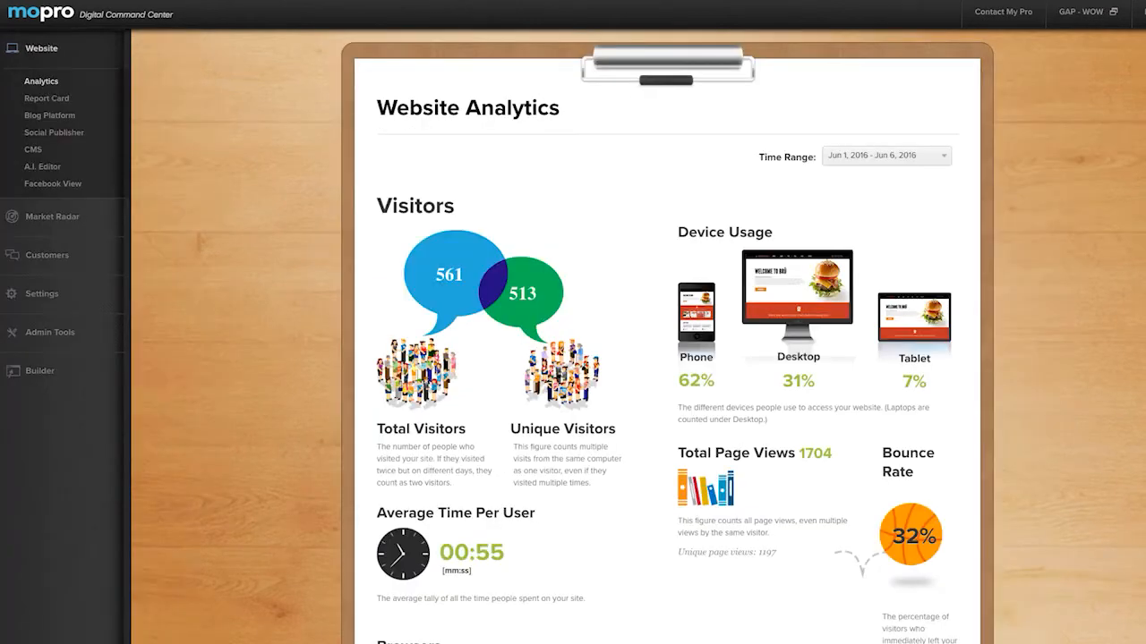
scroll(down, 3)
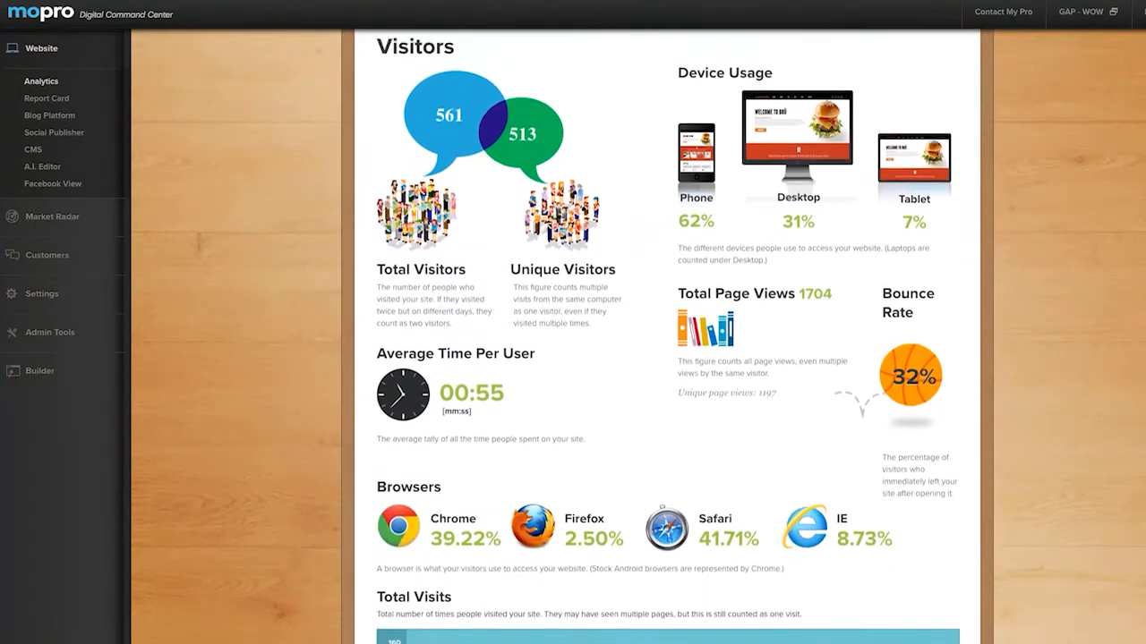
scroll(down, 3)
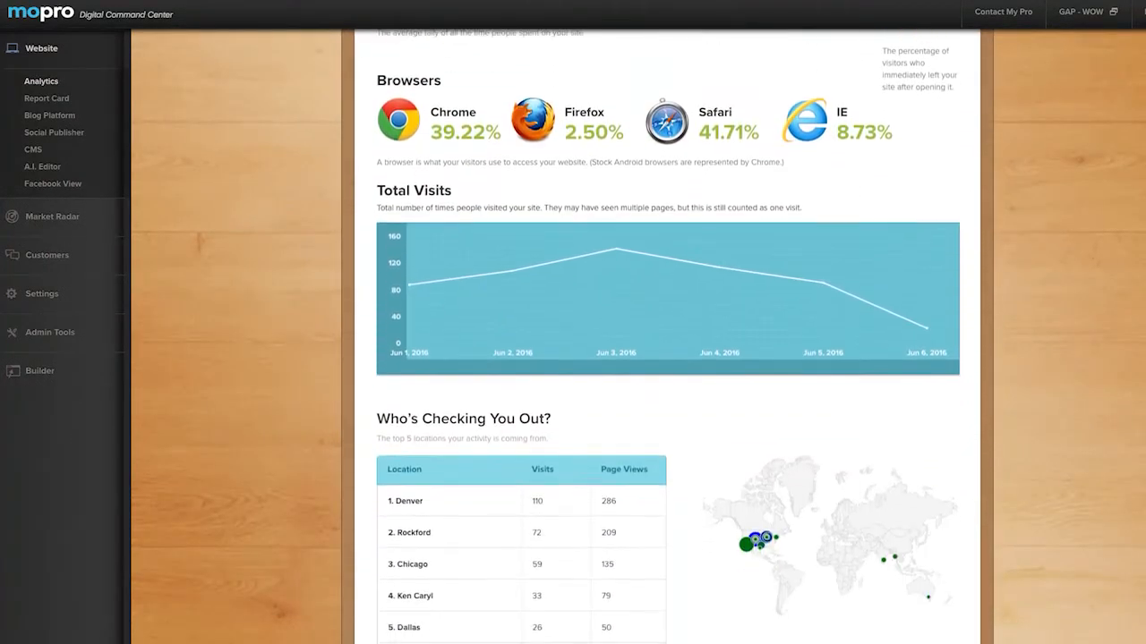
scroll(down, 3)
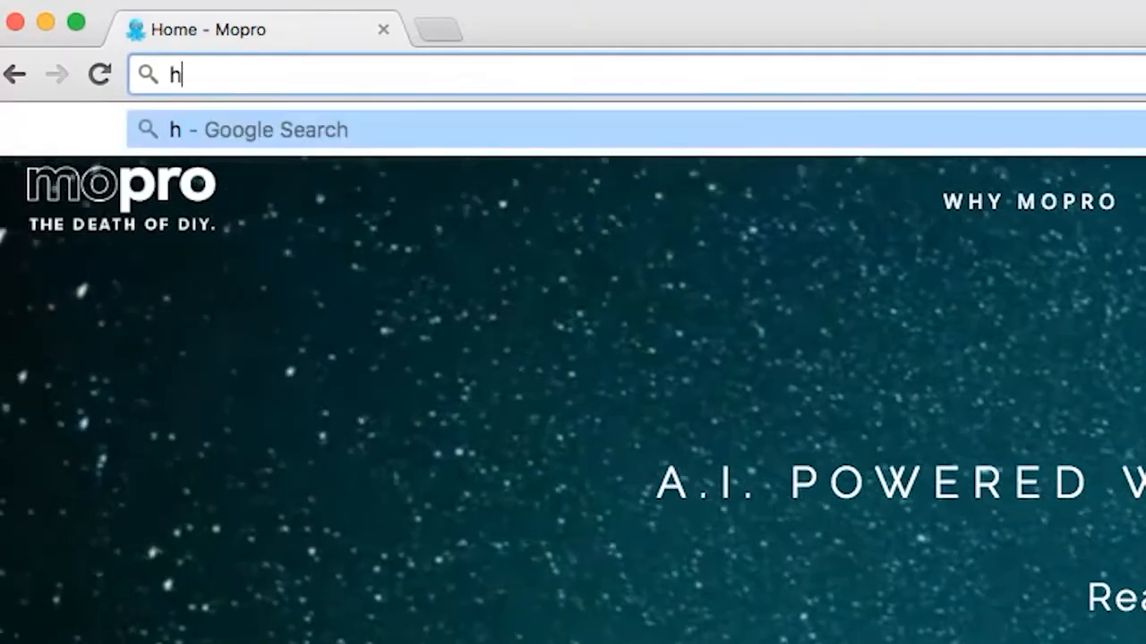
Navigate to help.mopro.c in the address bar, ending back on the Website Analytics dashboard.
text(elp.mopro.c)
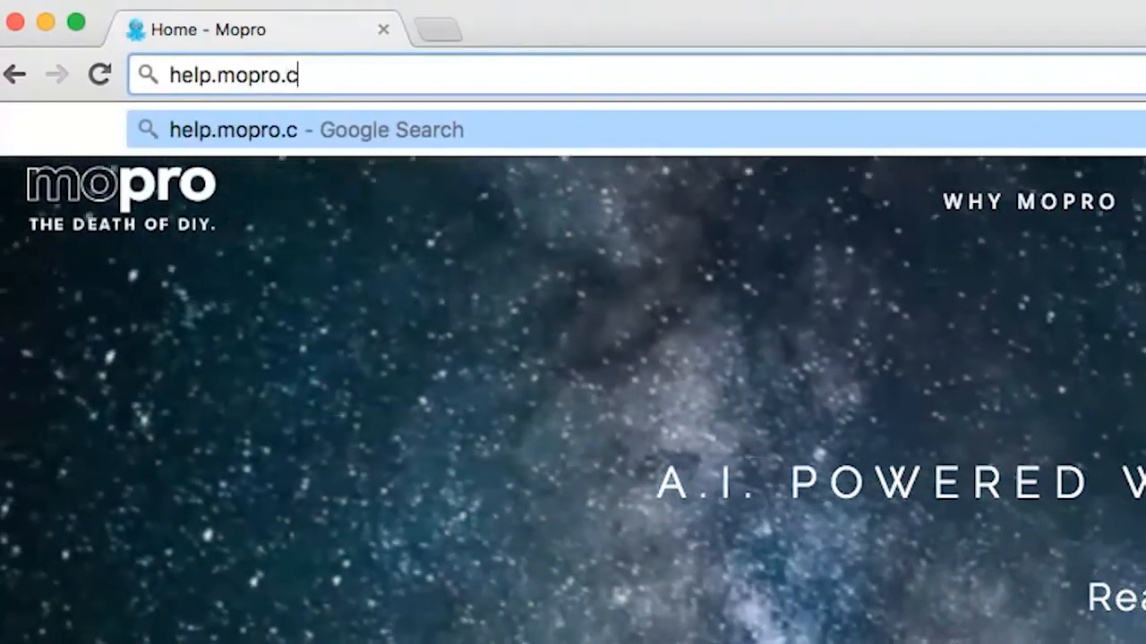
key(Return)
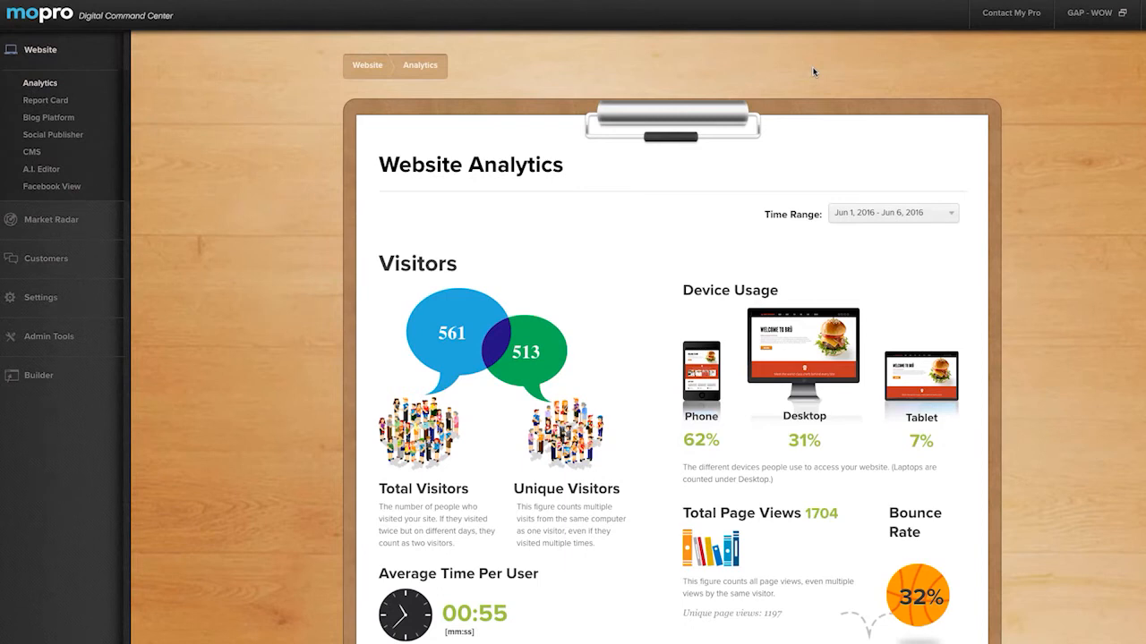
mouse_move(932, 74)
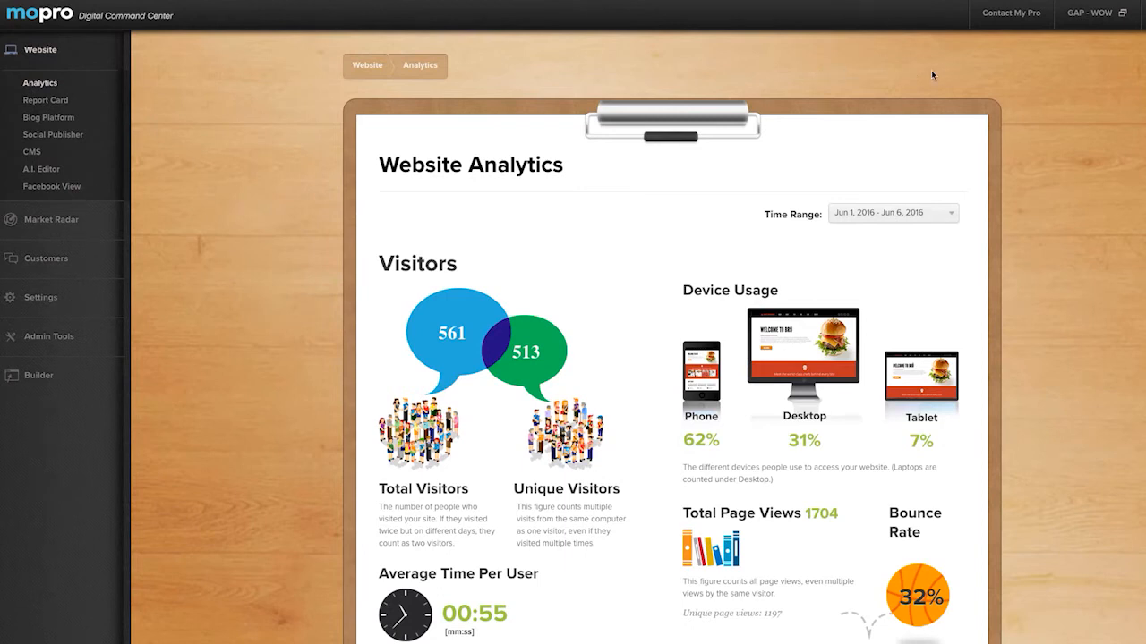